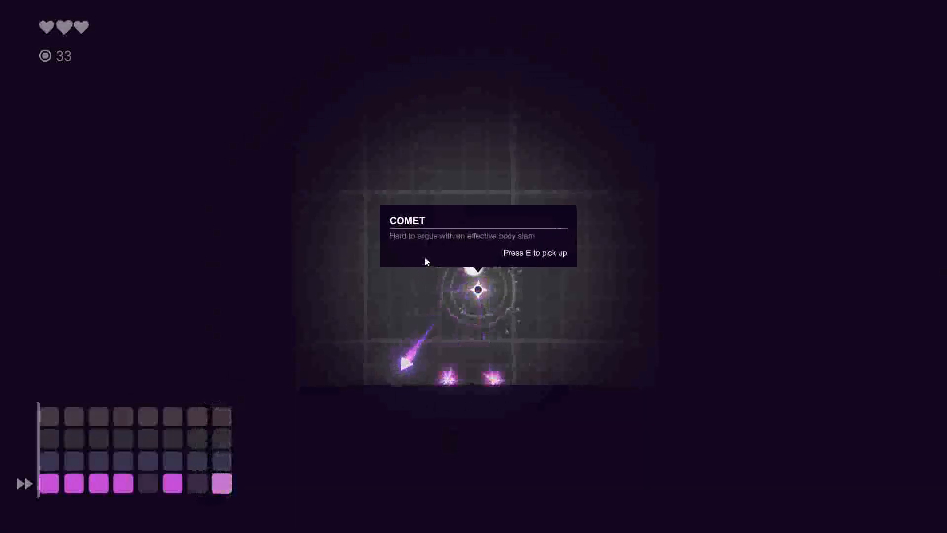
key(e)
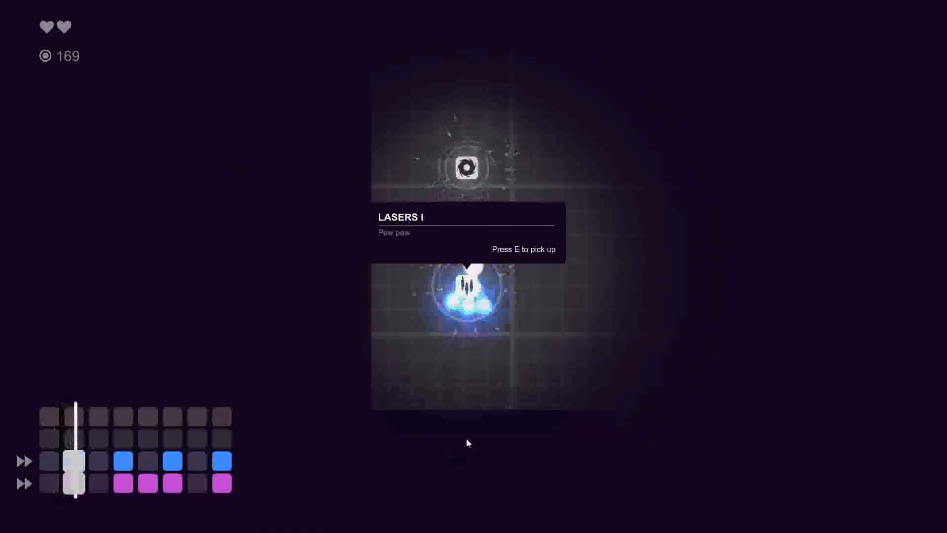
key(e)
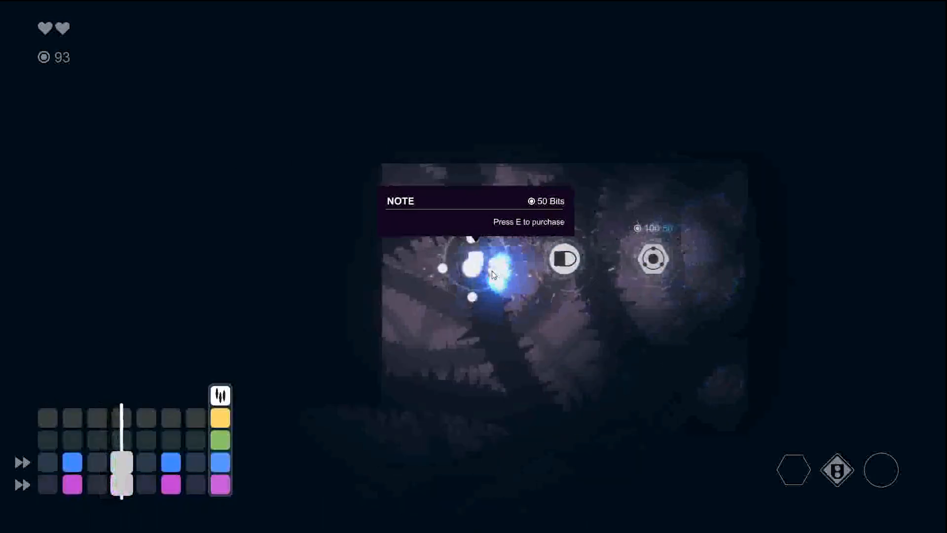
key(e)
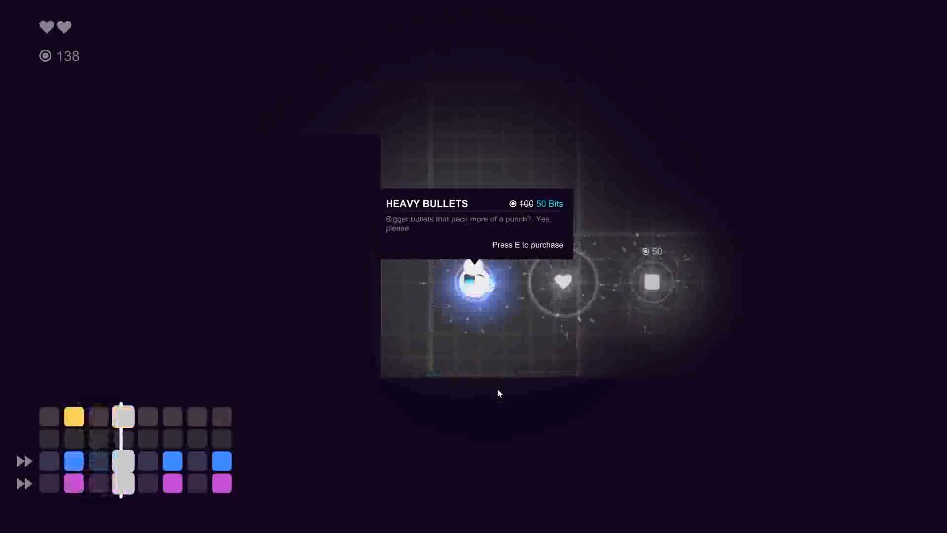
key(e)
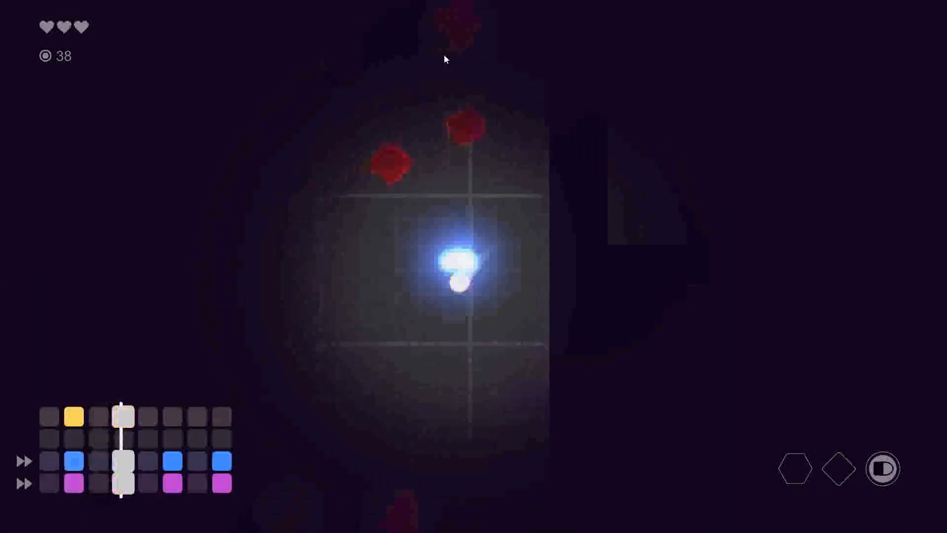